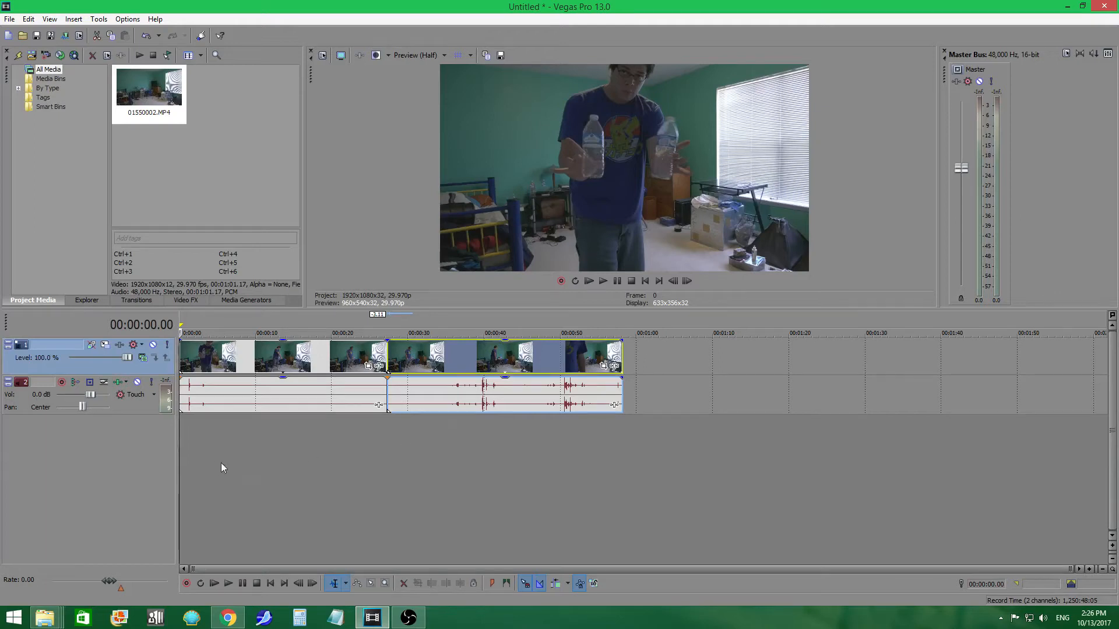
mouse_move(229, 428)
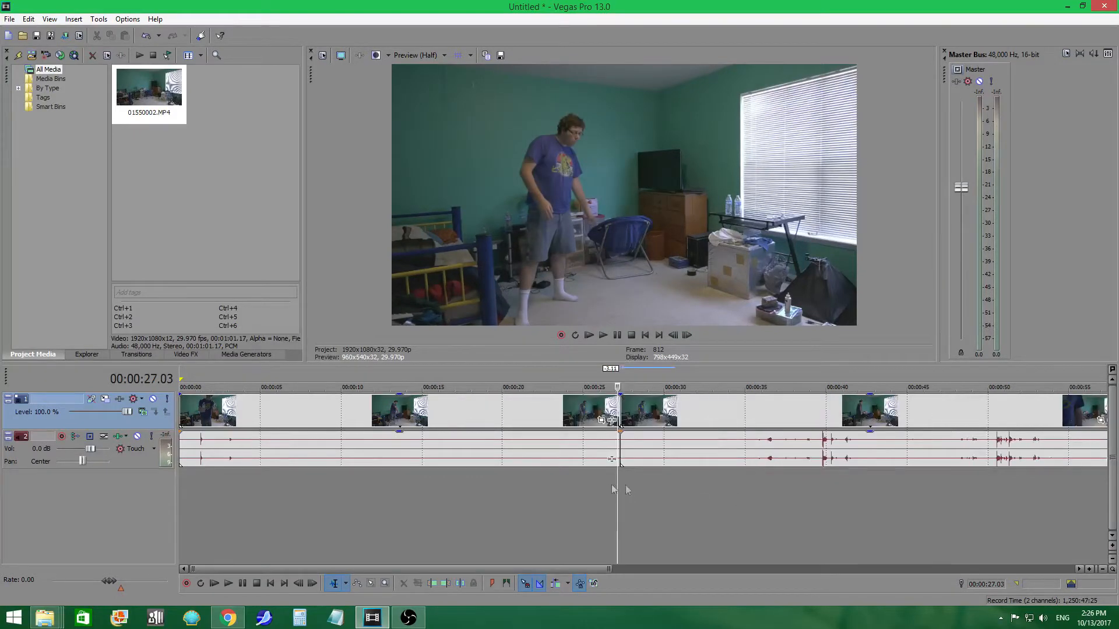
mouse_move(843, 483)
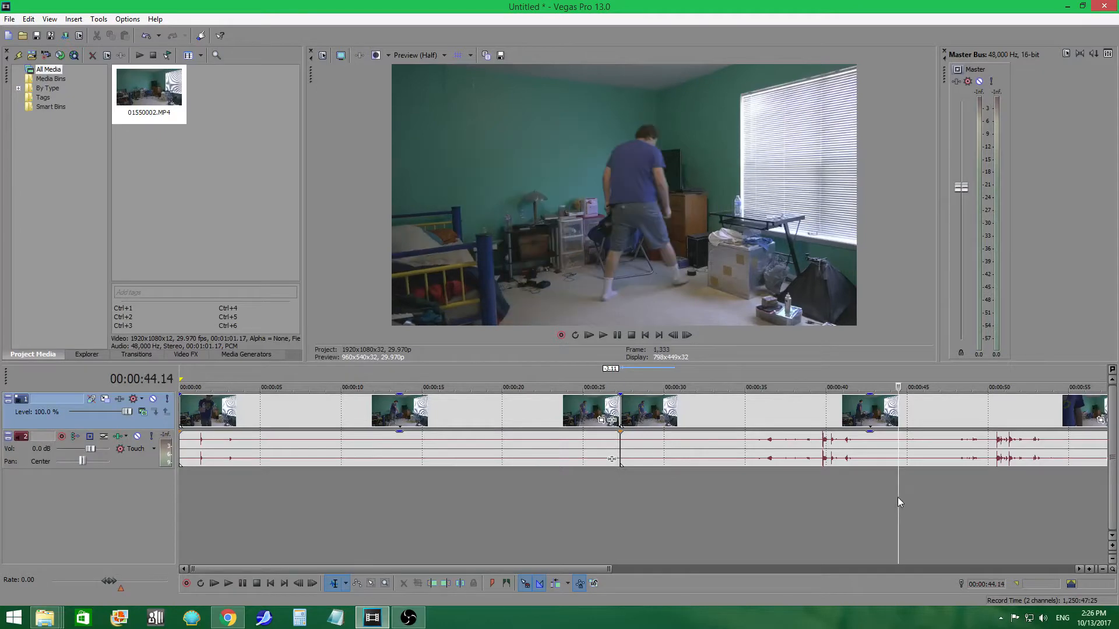
mouse_move(467, 248)
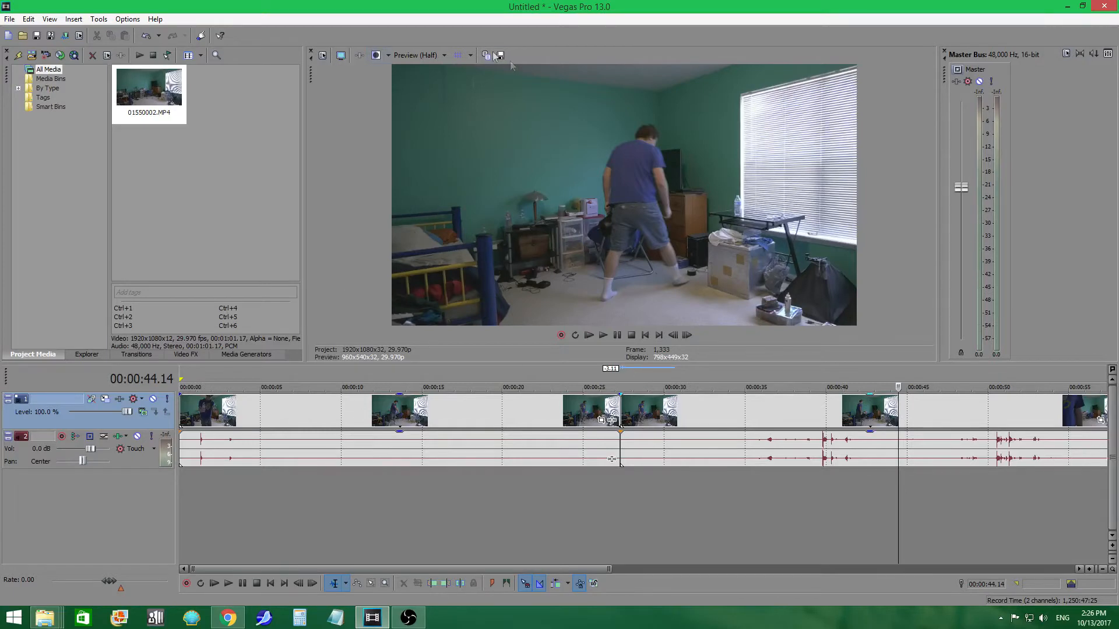
Save a snapshot of the room preview frame as a JPEG on the Desktop.
click(499, 55)
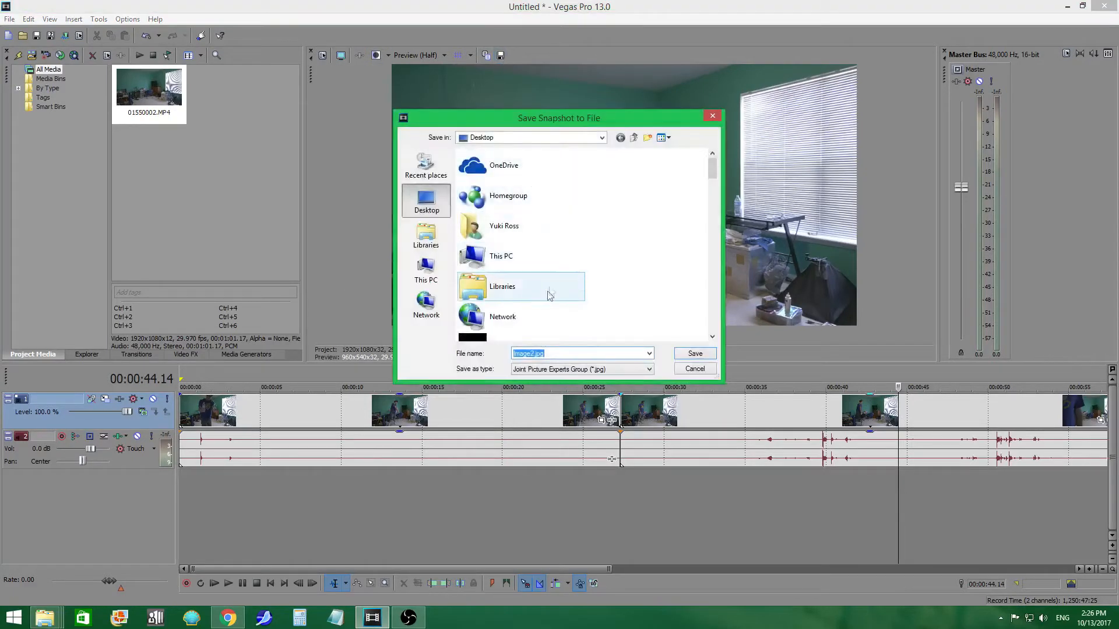
mouse_move(508, 200)
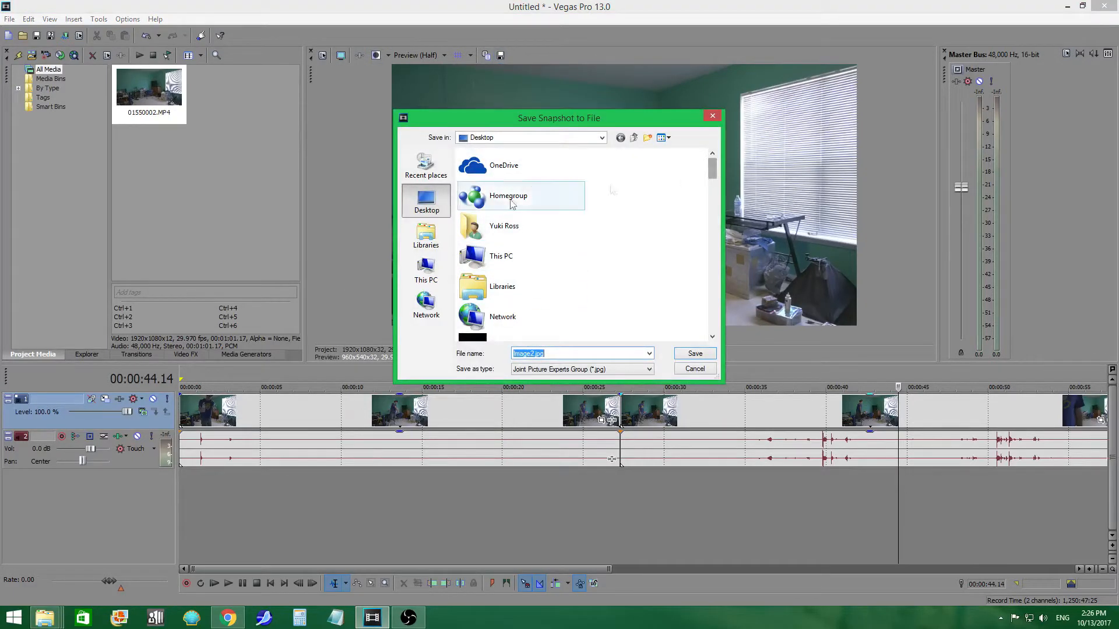
click(694, 353)
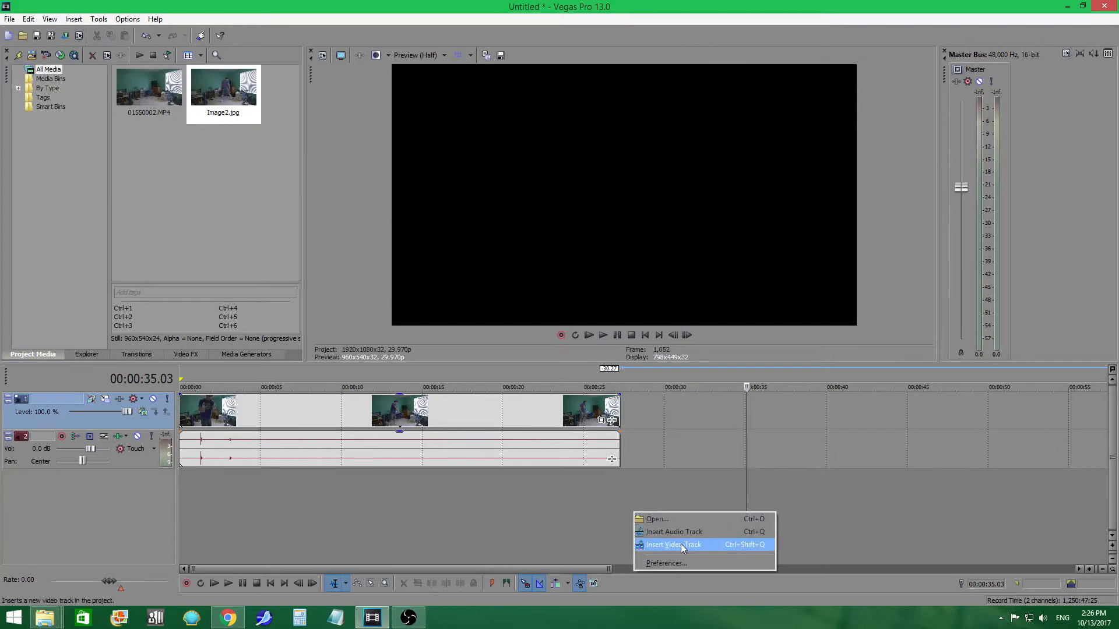
Insert a new video track above the clip for the still image.
click(674, 544)
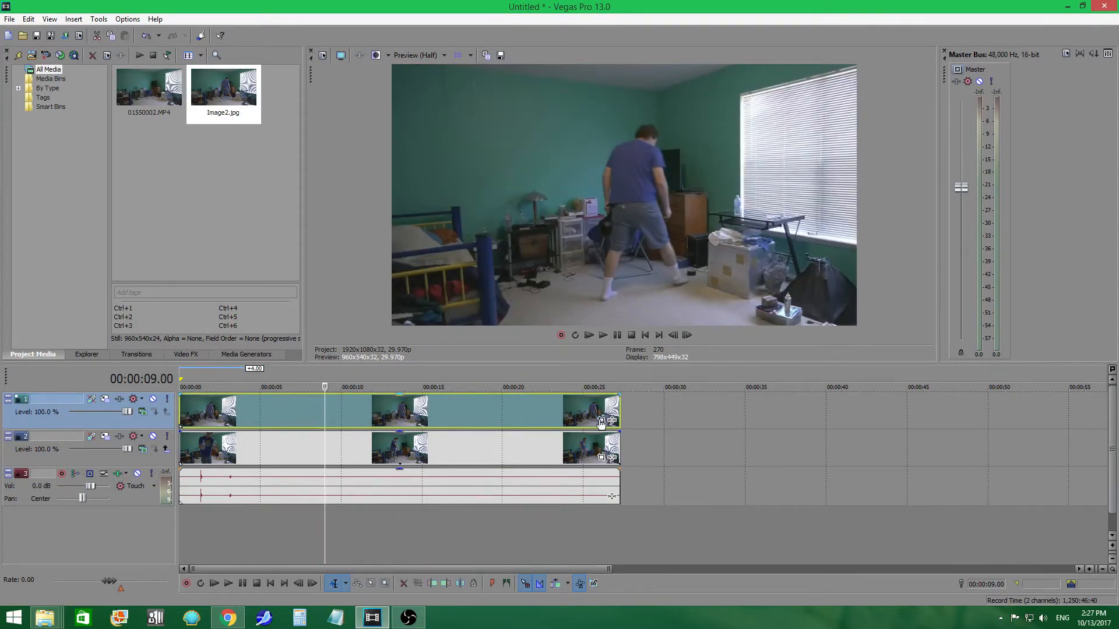
mouse_move(601, 422)
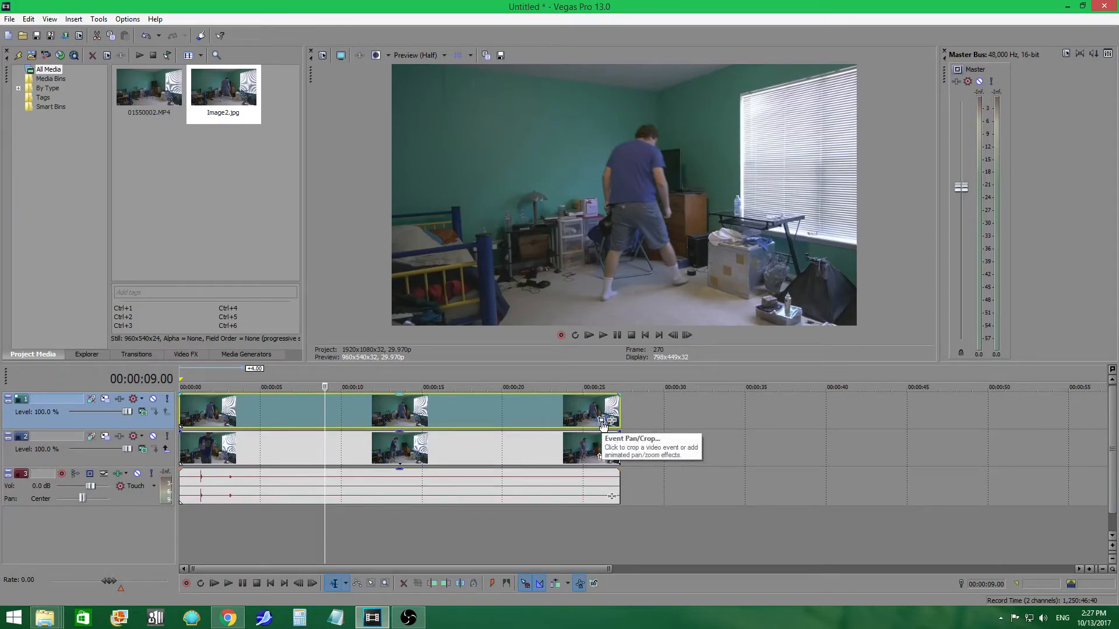
Show the Event Pan/Crop window for the Image2 still event and reposition it.
click(609, 421)
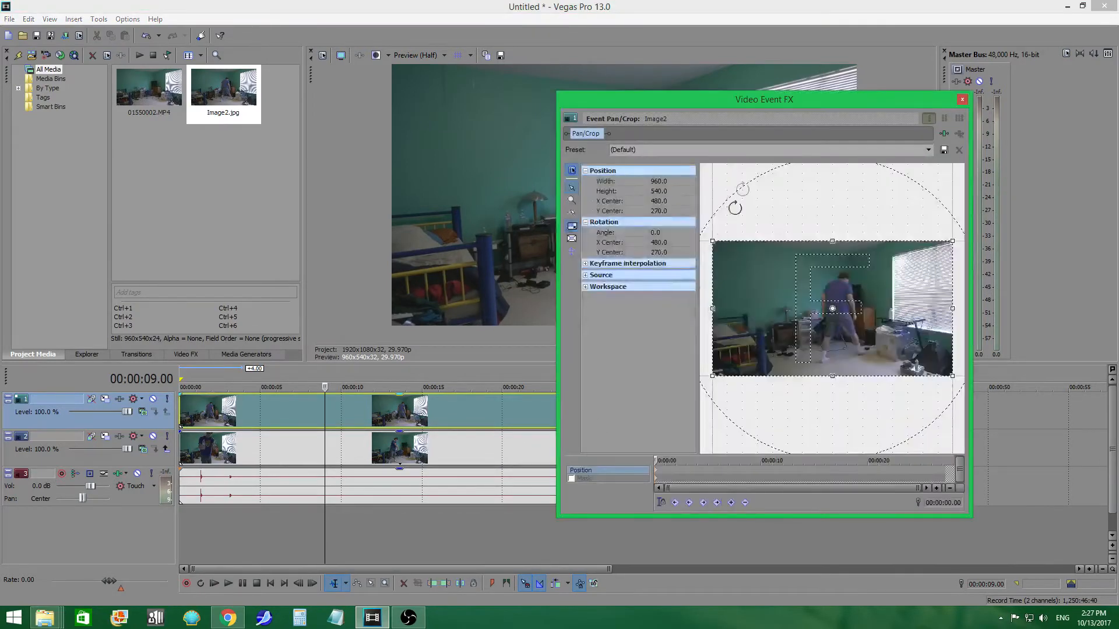
drag(763, 99, 498, 94)
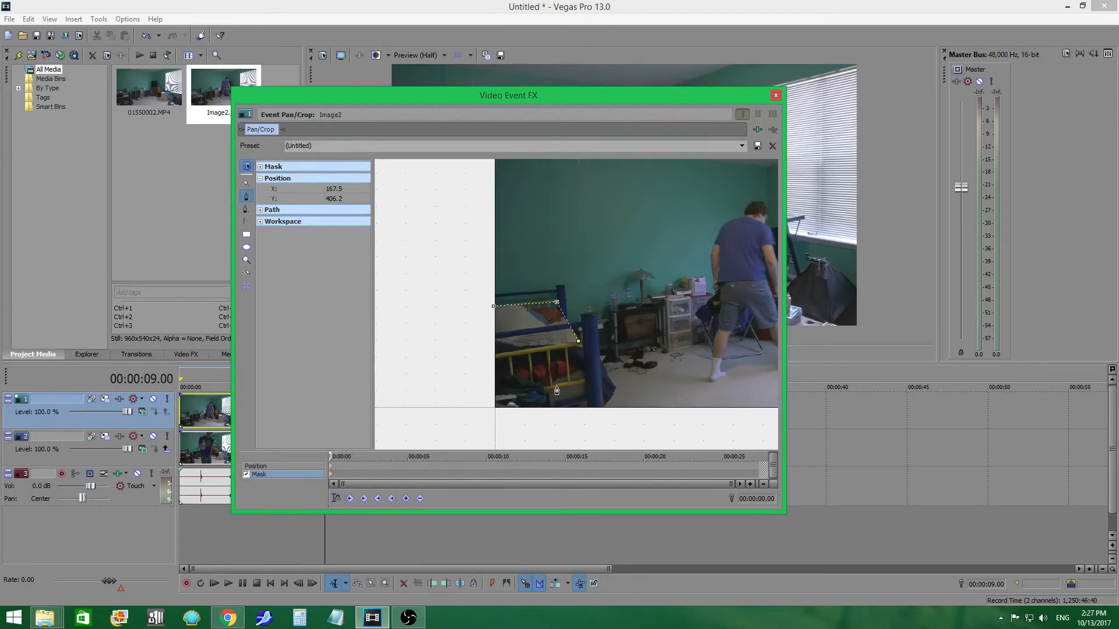
mouse_move(488, 363)
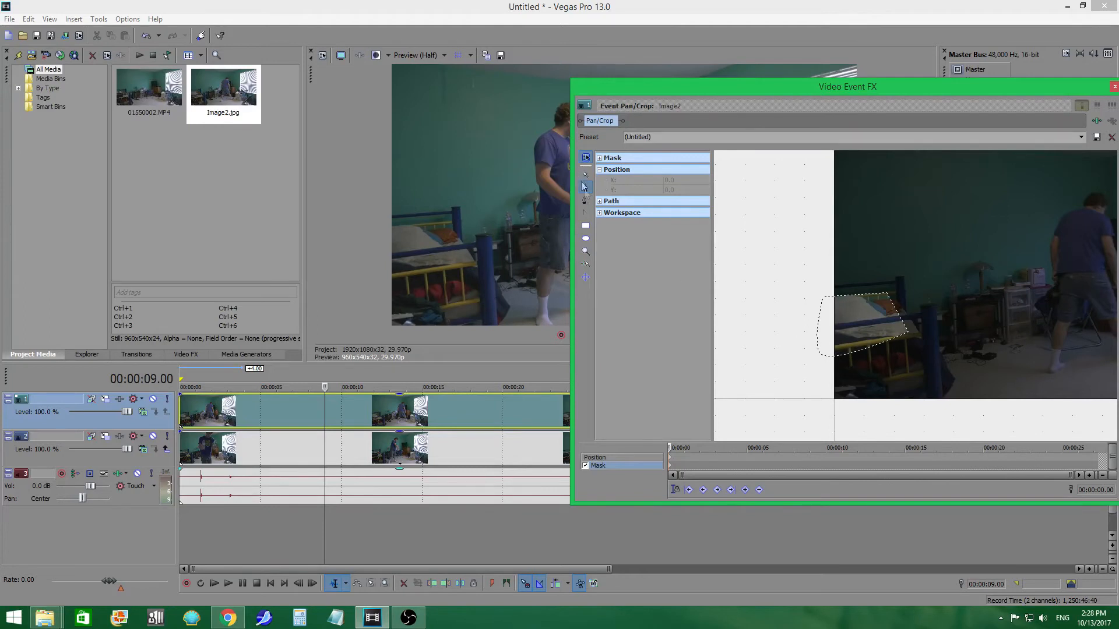
mouse_move(585, 200)
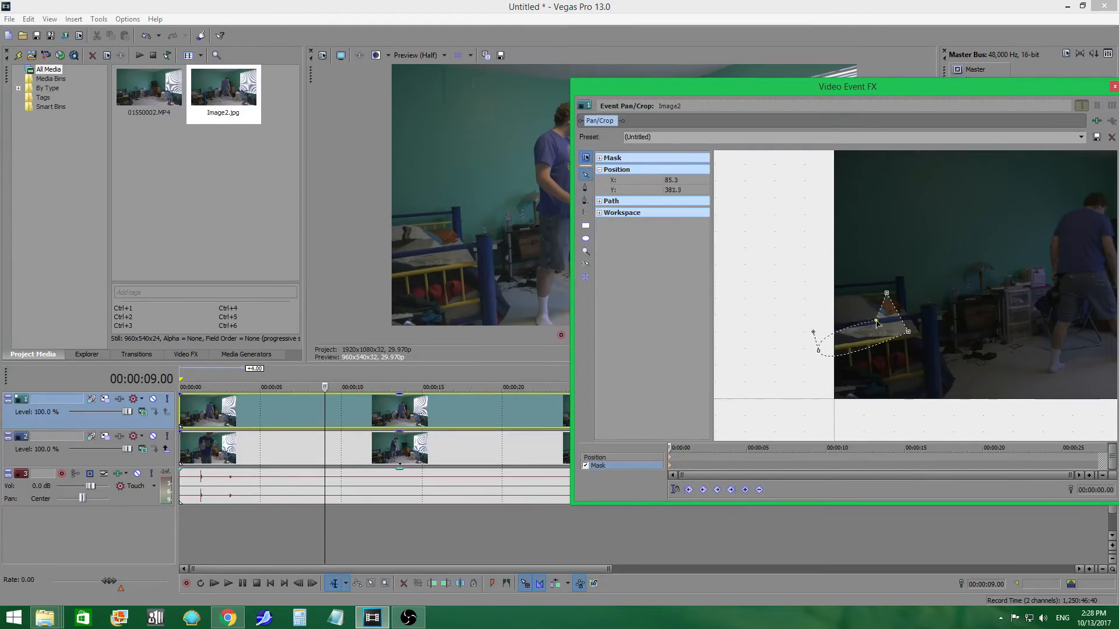
Fit the mask anchor points around the bed object and close the Video Event FX window.
drag(887, 295, 840, 301)
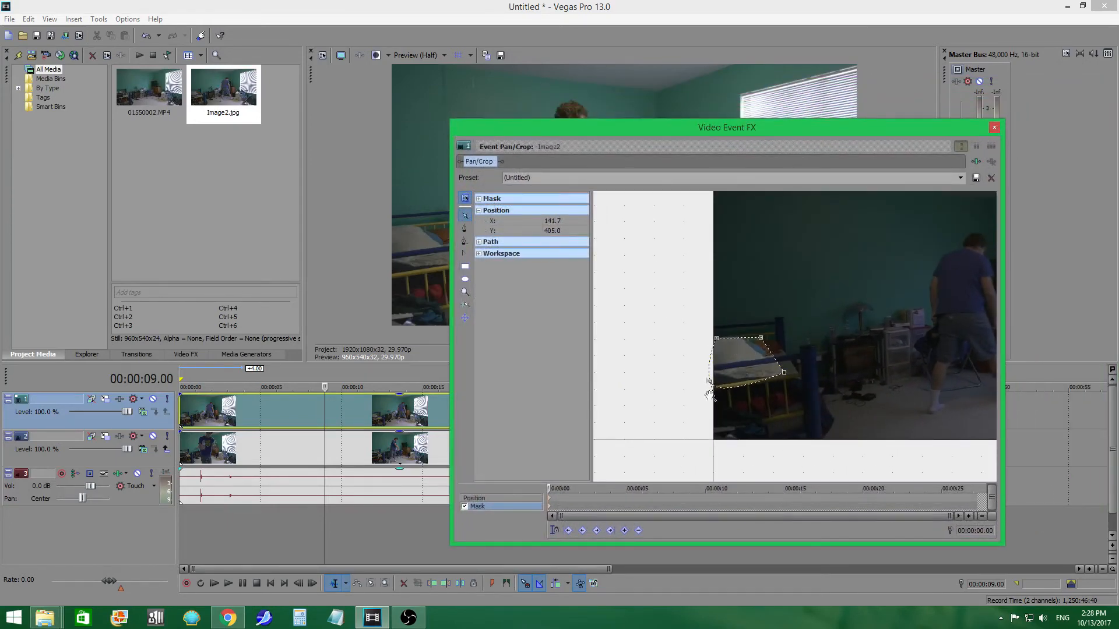
drag(726, 127, 876, 141)
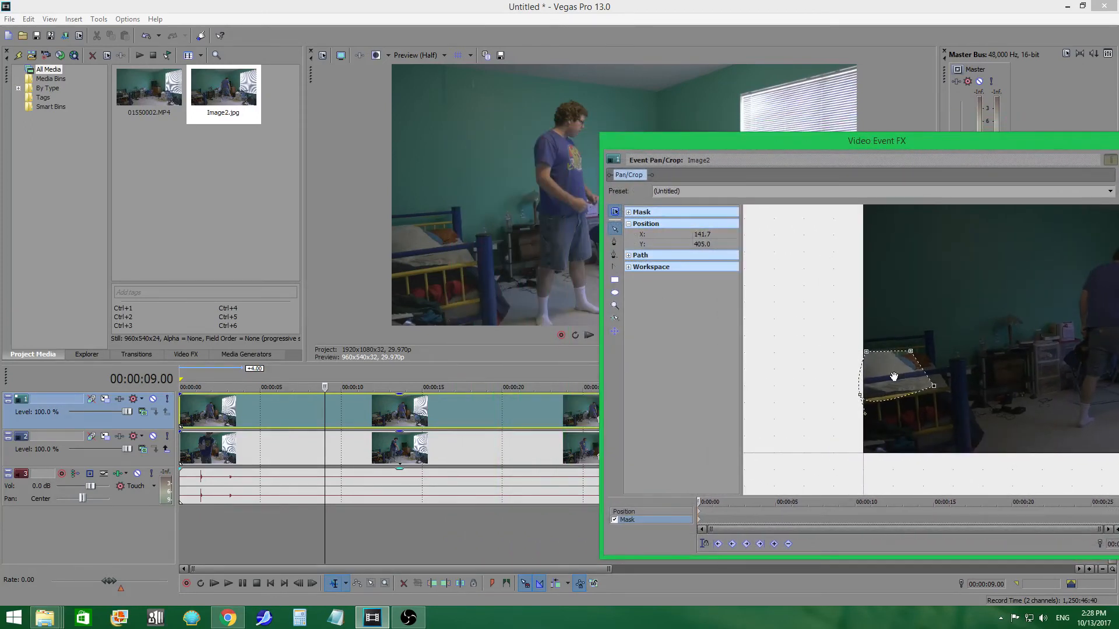
drag(876, 141, 666, 114)
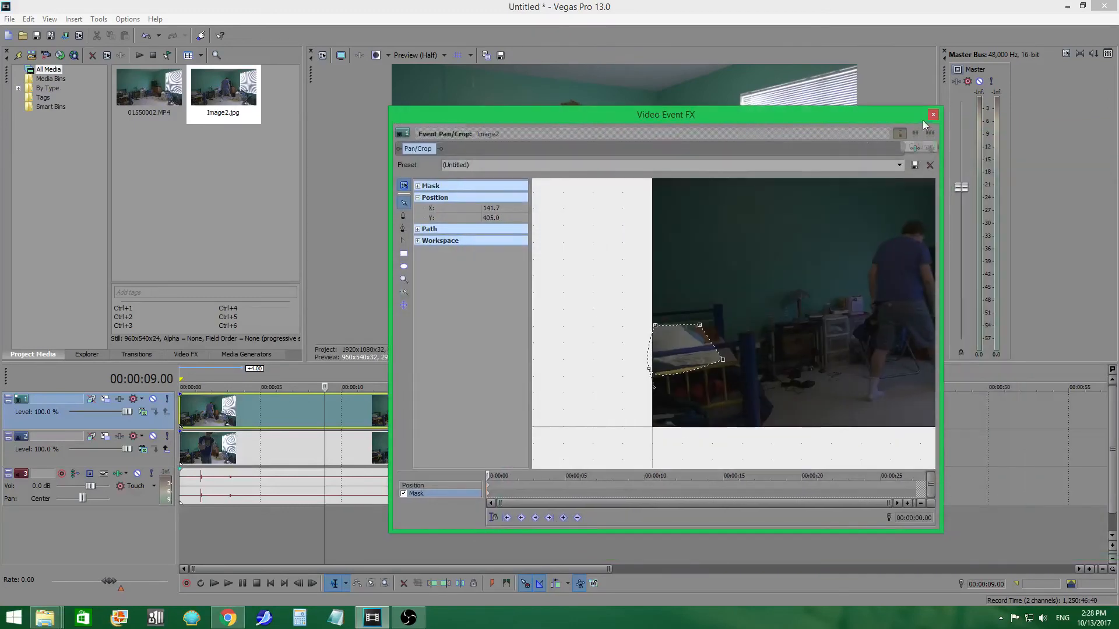
click(932, 115)
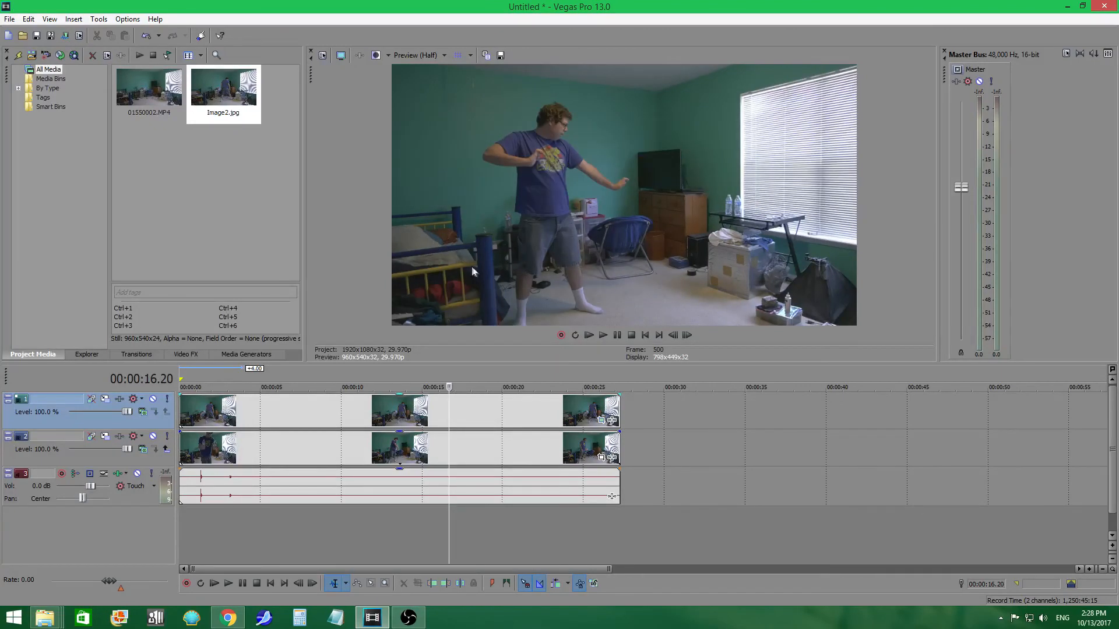
mouse_move(436, 239)
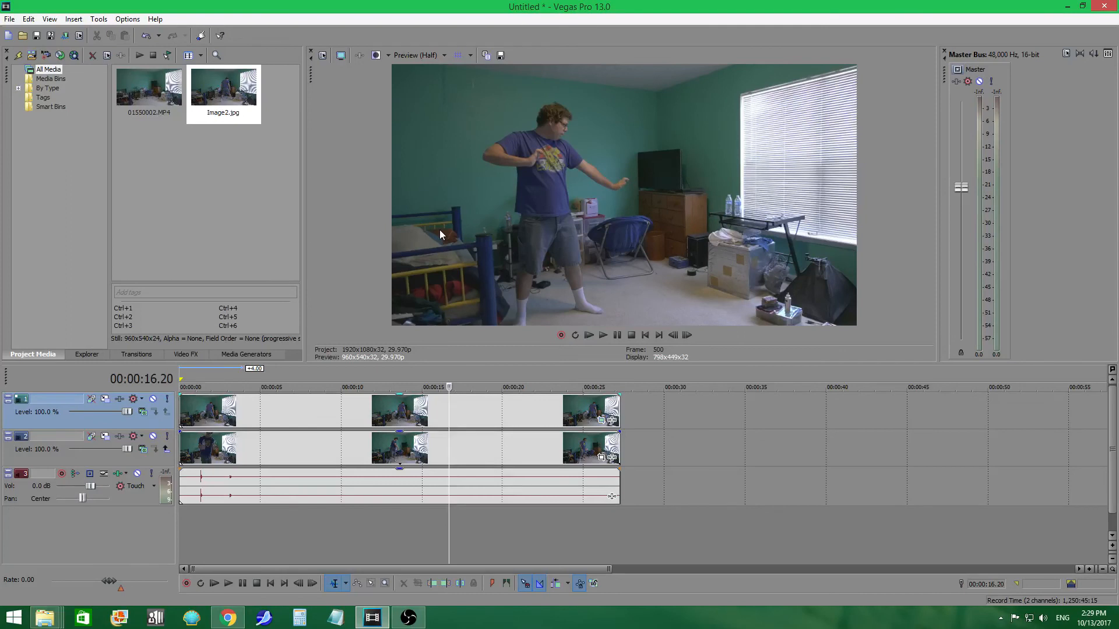
mouse_move(436, 232)
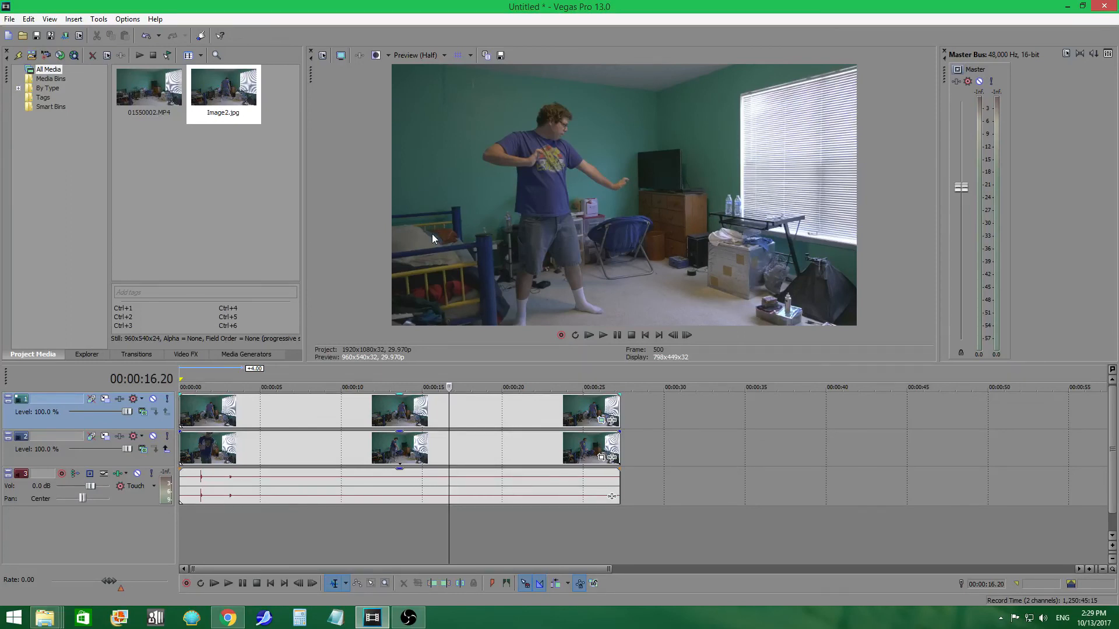
mouse_move(48, 55)
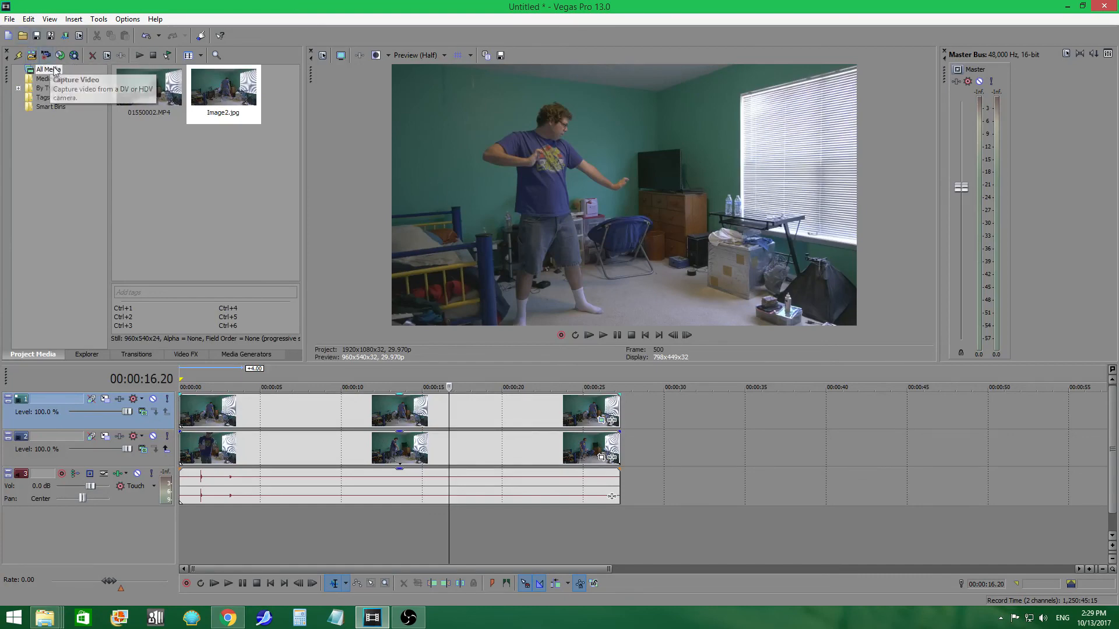